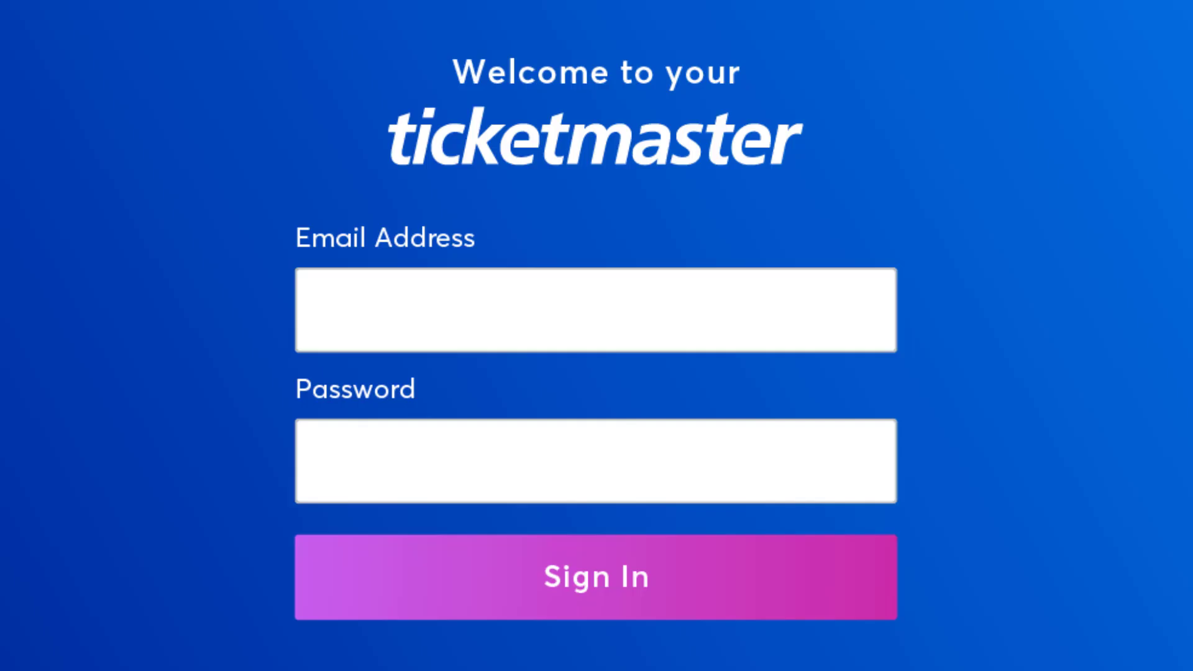
- Clear all-time browsing history, cookies and cached images and files in Chrome
{"action": "left_click", "coordinate": [595, 575]}
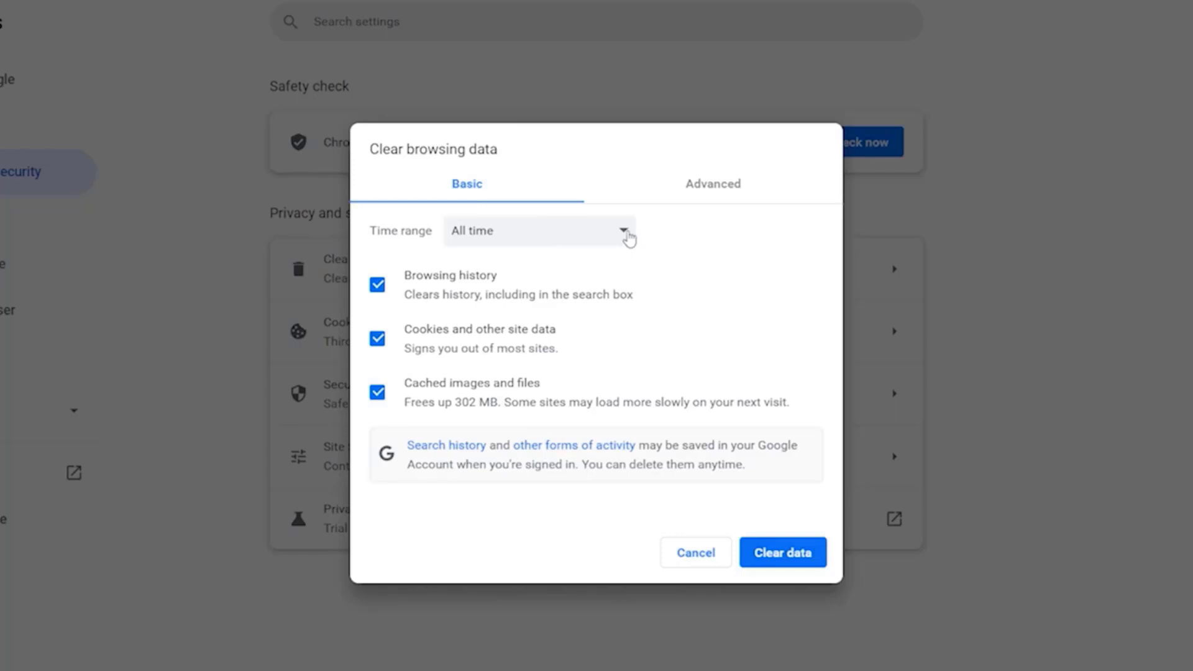
{"action": "left_click", "coordinate": [377, 286]}
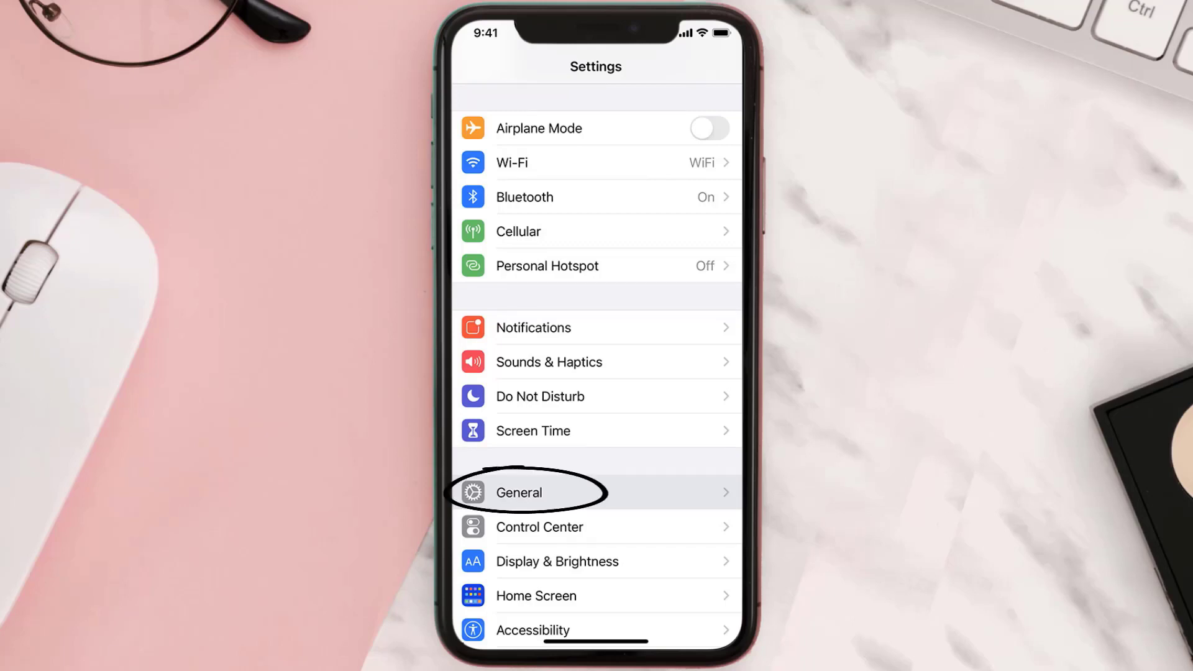
- Reach the iPhone Storage per-app usage list via General
{"action": "left_click", "coordinate": [519, 492]}
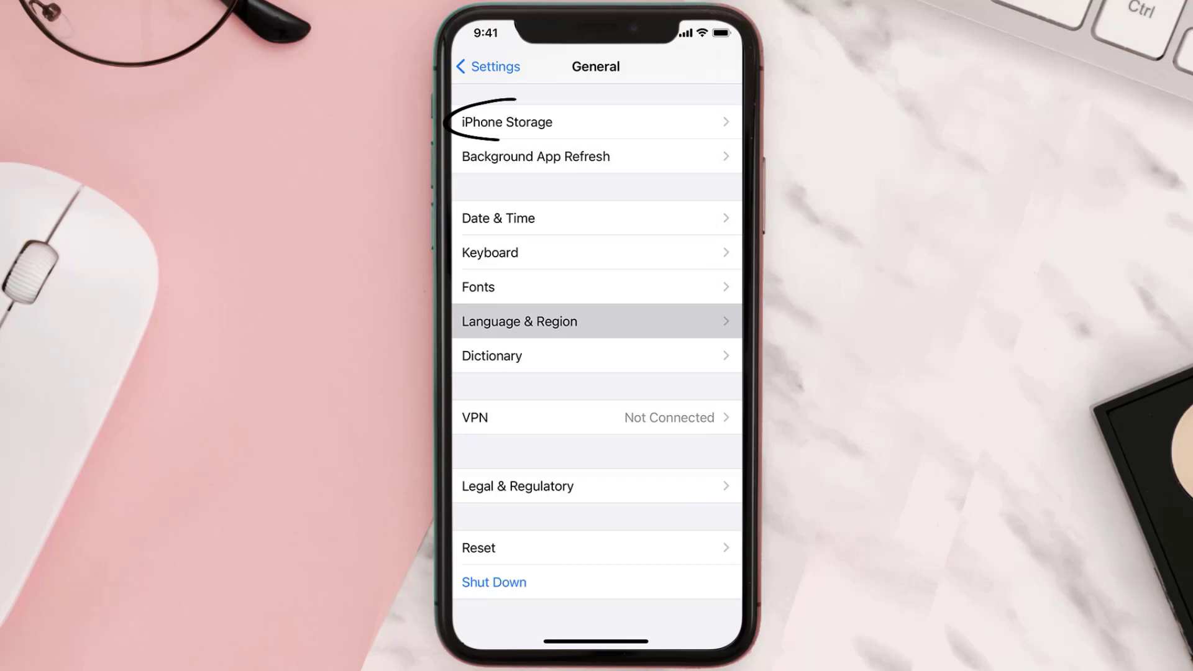
{"action": "left_click", "coordinate": [506, 121]}
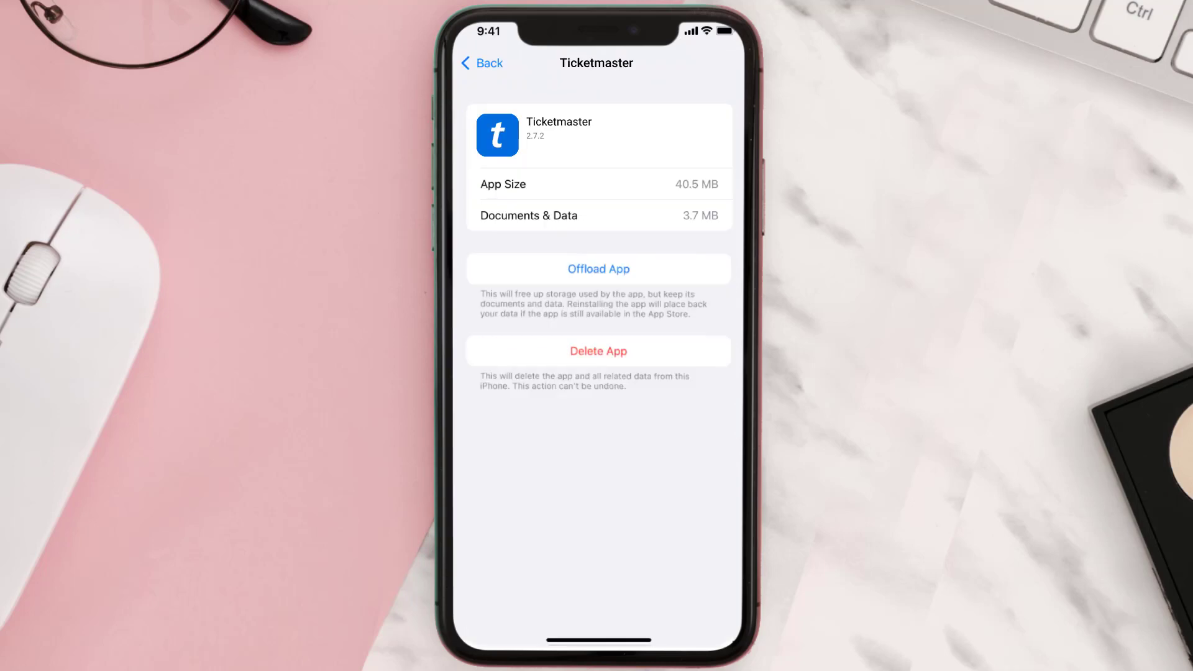
- Offload Ticketmaster keeping its data, then reinstall it to its full 40.5 MB size
{"action": "left_click", "coordinate": [597, 269]}
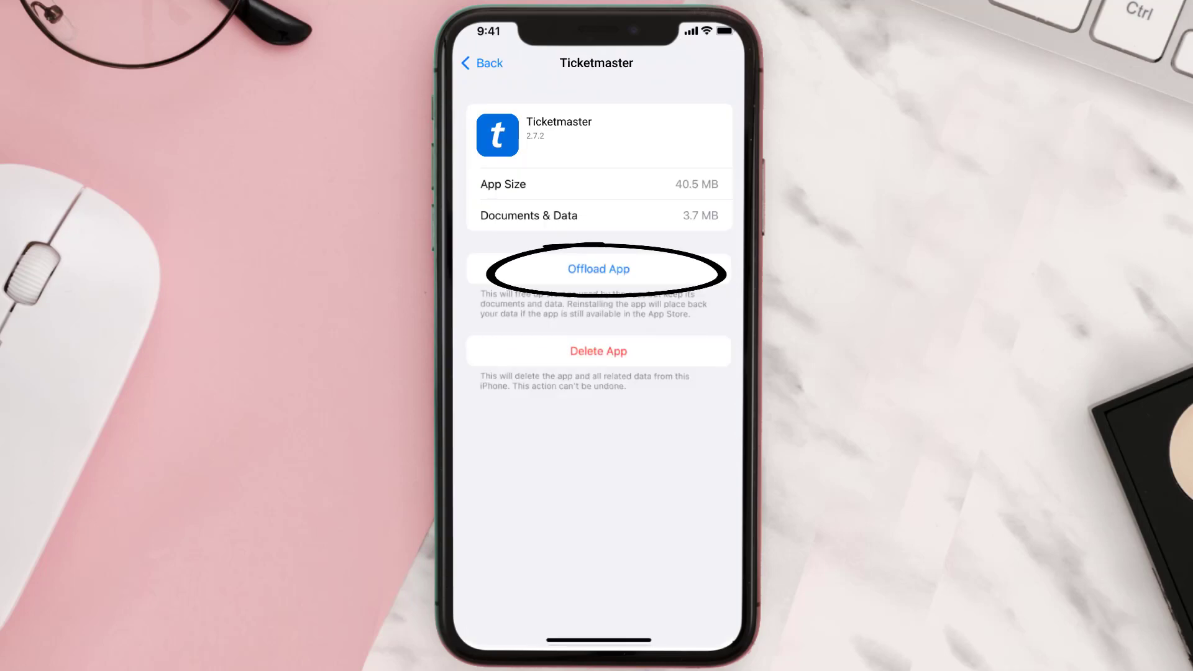
{"action": "left_click", "coordinate": [598, 268]}
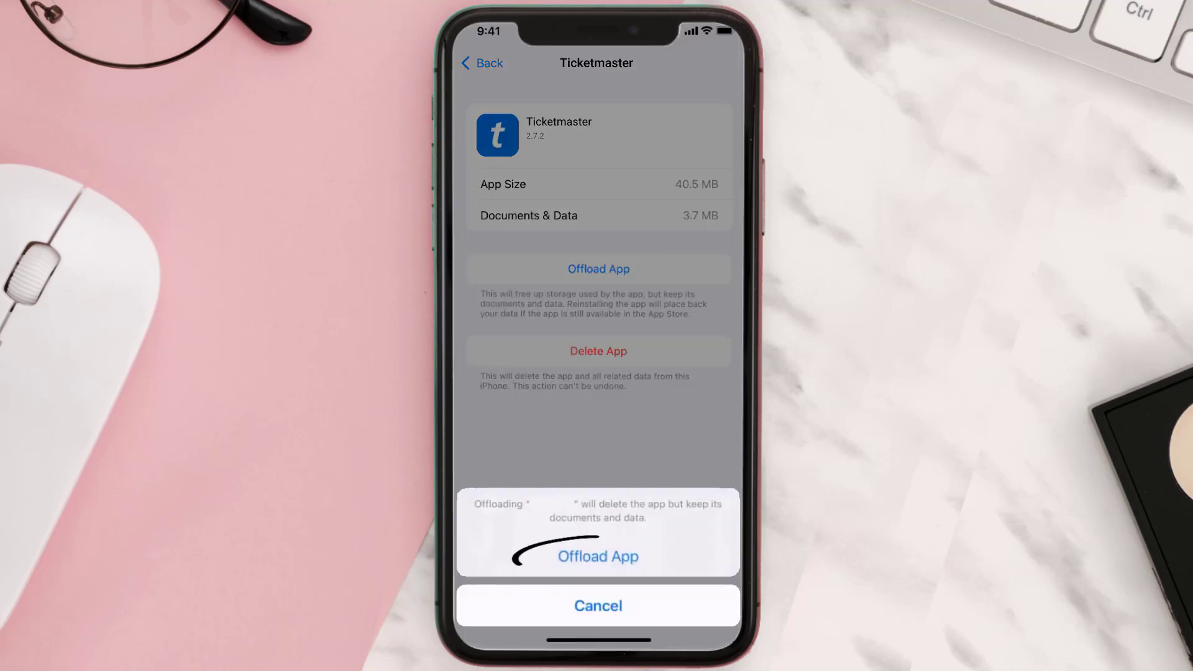
{"action": "left_click", "coordinate": [598, 557]}
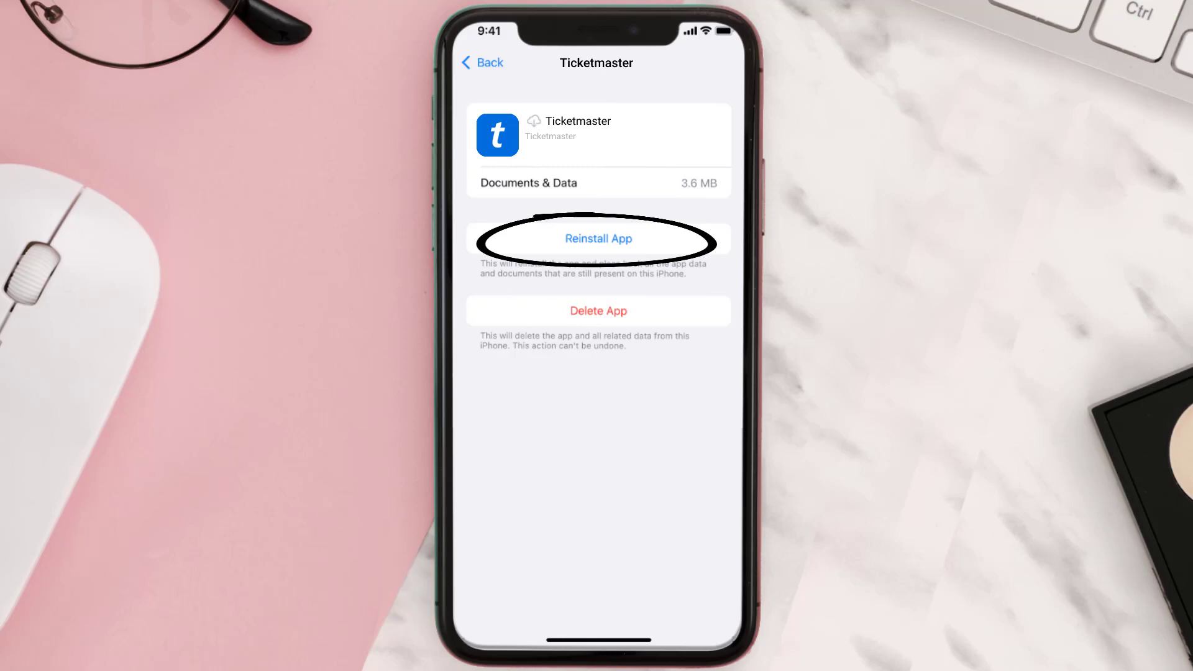
{"action": "left_click", "coordinate": [598, 239]}
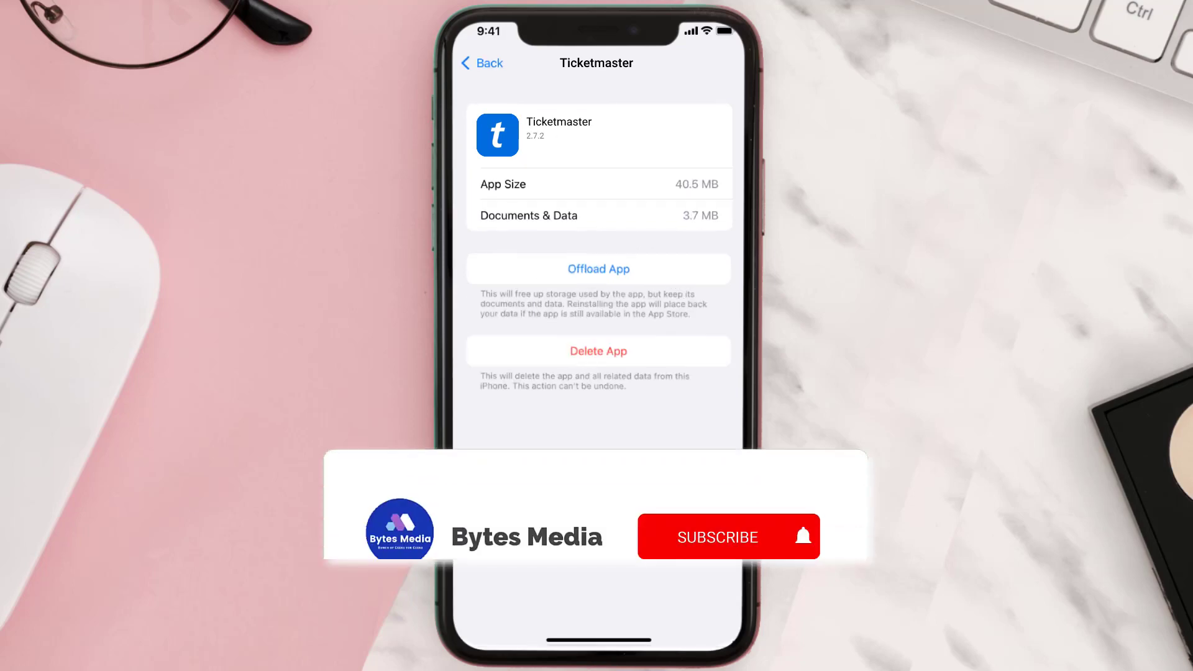
{"action": "left_click", "coordinate": [715, 537]}
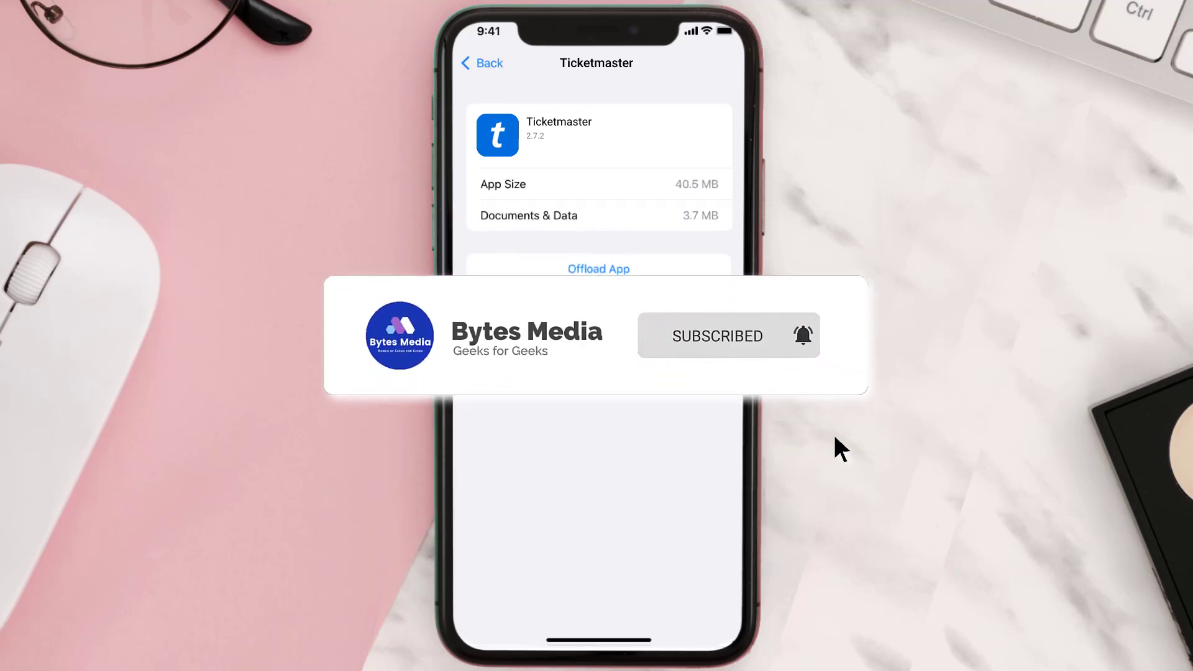